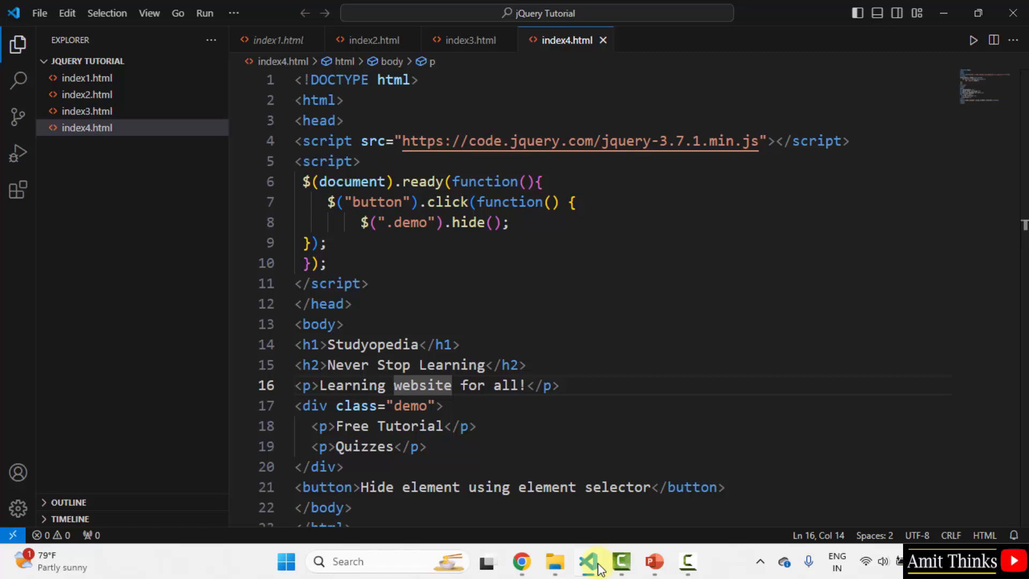
Create a new empty file index5.html in the jQuery Tutorial folder via the Explorer menu
{"action": "left_click", "coordinate": [86, 60]}
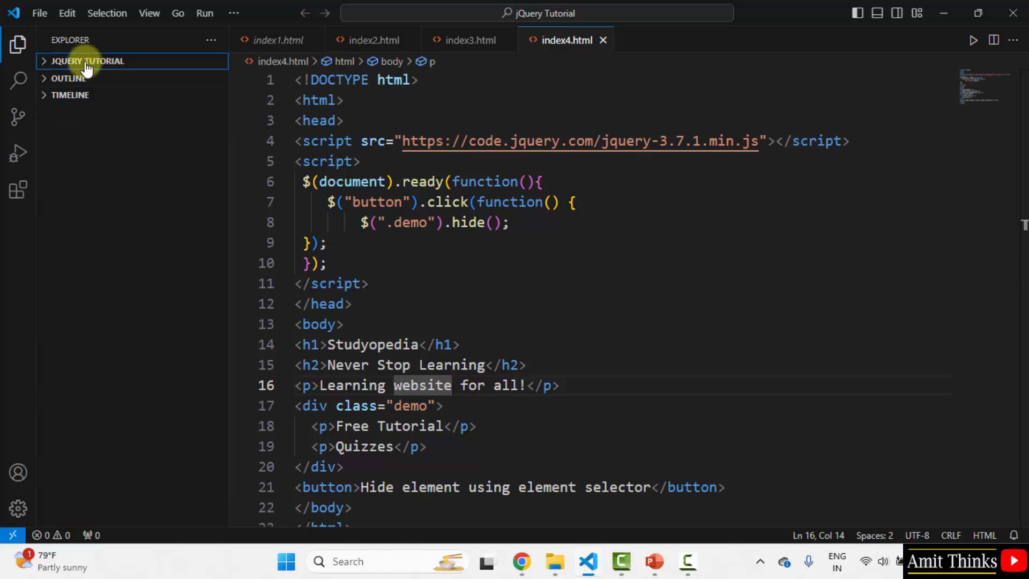
{"action": "left_click", "coordinate": [87, 60]}
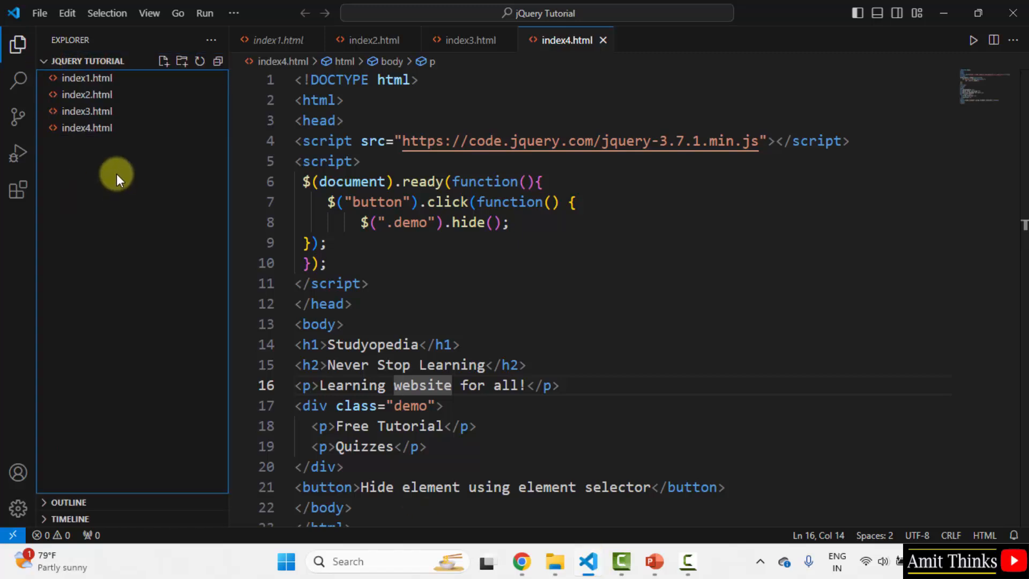
{"action": "right_click", "coordinate": [116, 177]}
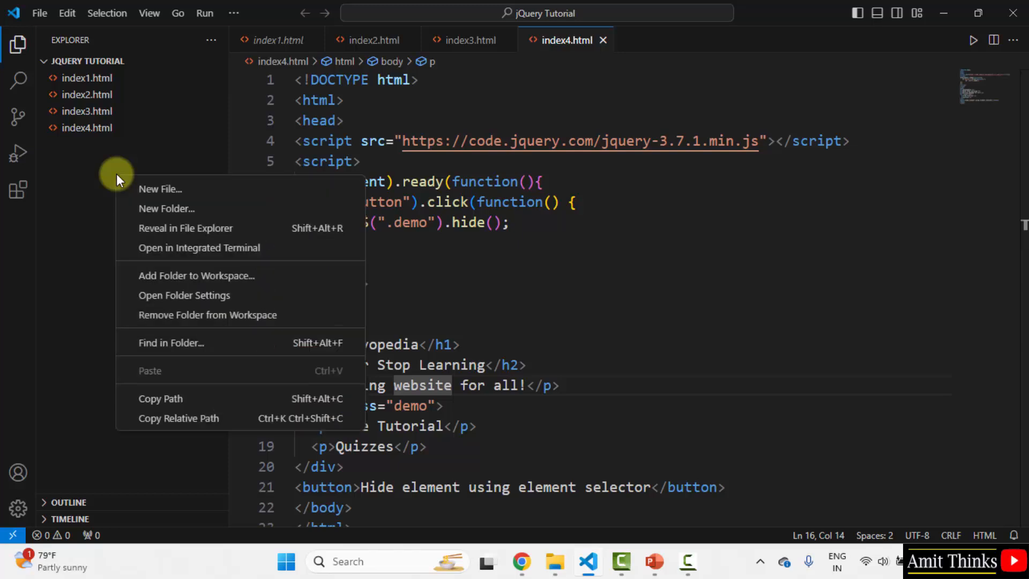
{"action": "mouse_move", "coordinate": [197, 189]}
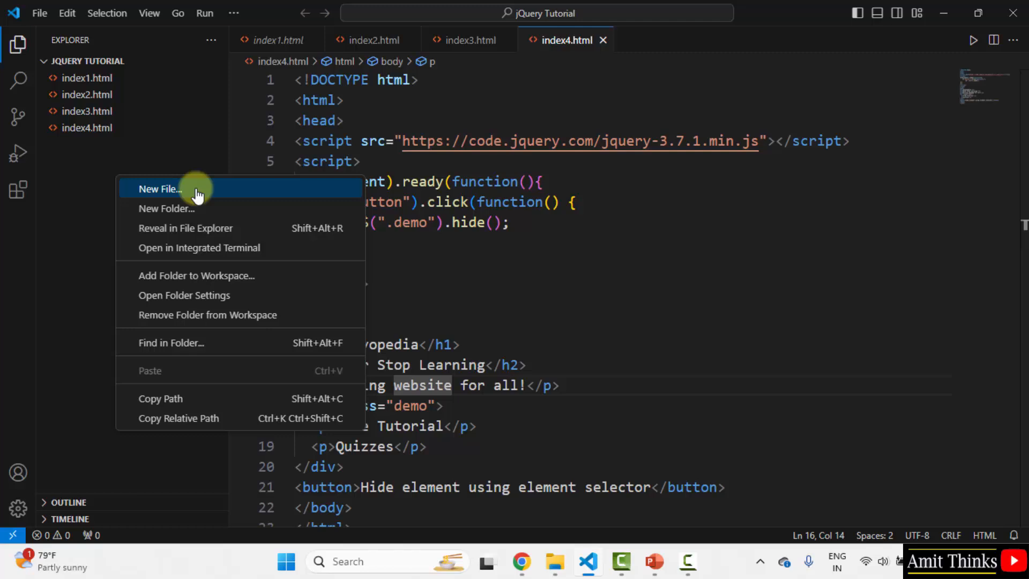
{"action": "left_click", "coordinate": [160, 189]}
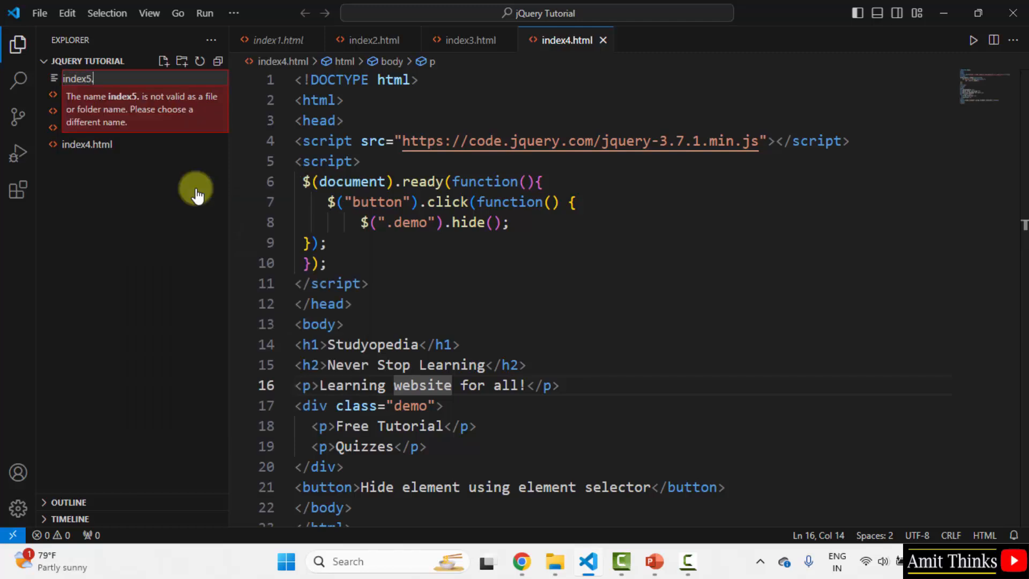
{"action": "key", "text": "Enter"}
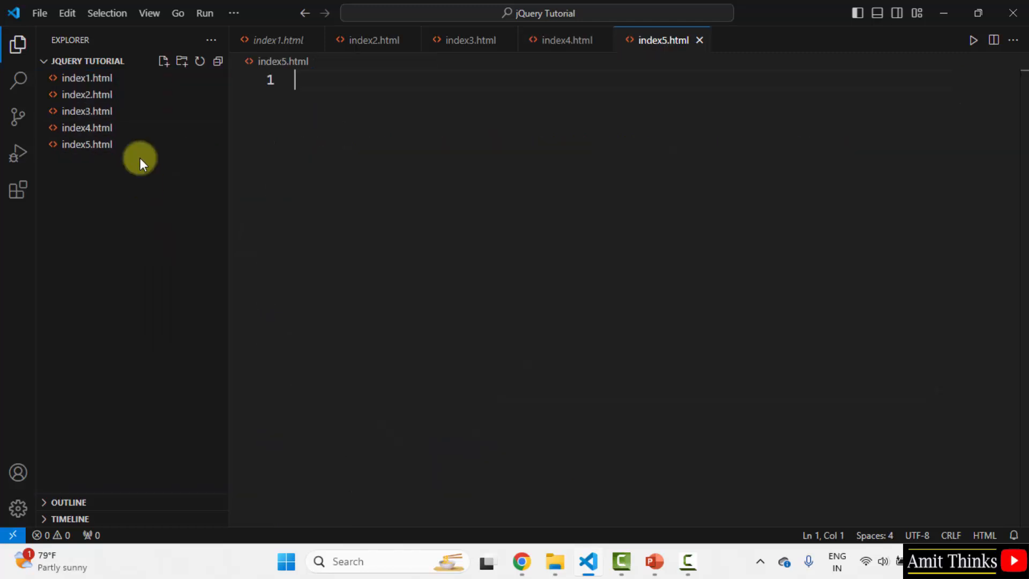
Paste all of index1.html's code into index5.html and clear the ready function's document.write line
{"action": "left_click", "coordinate": [87, 144]}
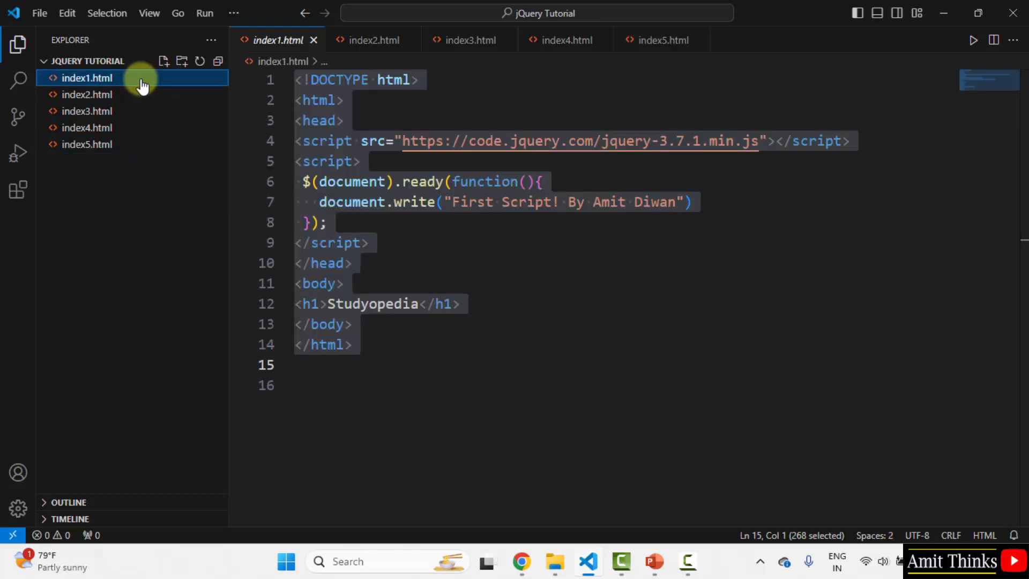
{"action": "key", "text": "ctrl+a"}
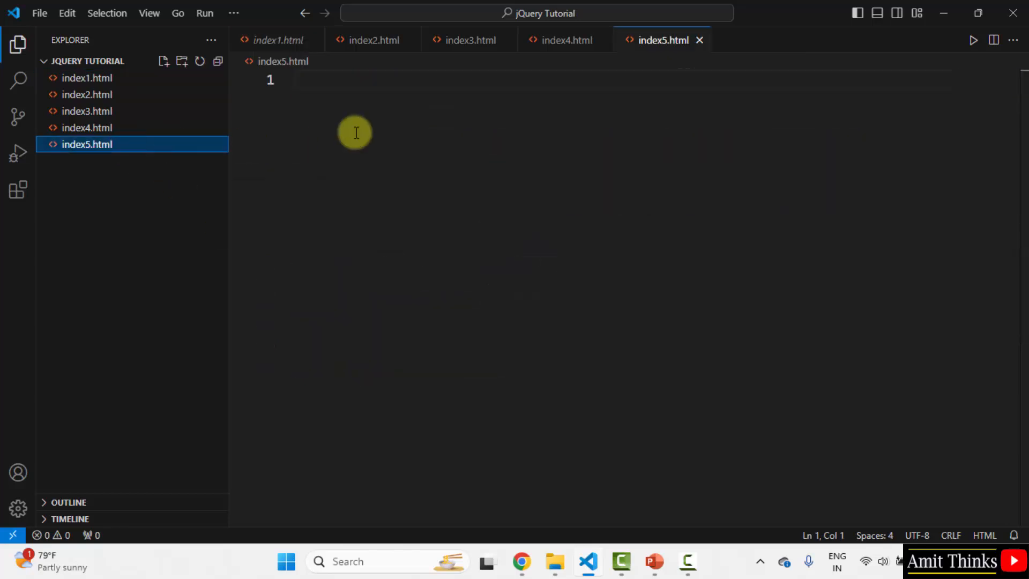
{"action": "right_click", "coordinate": [355, 132]}
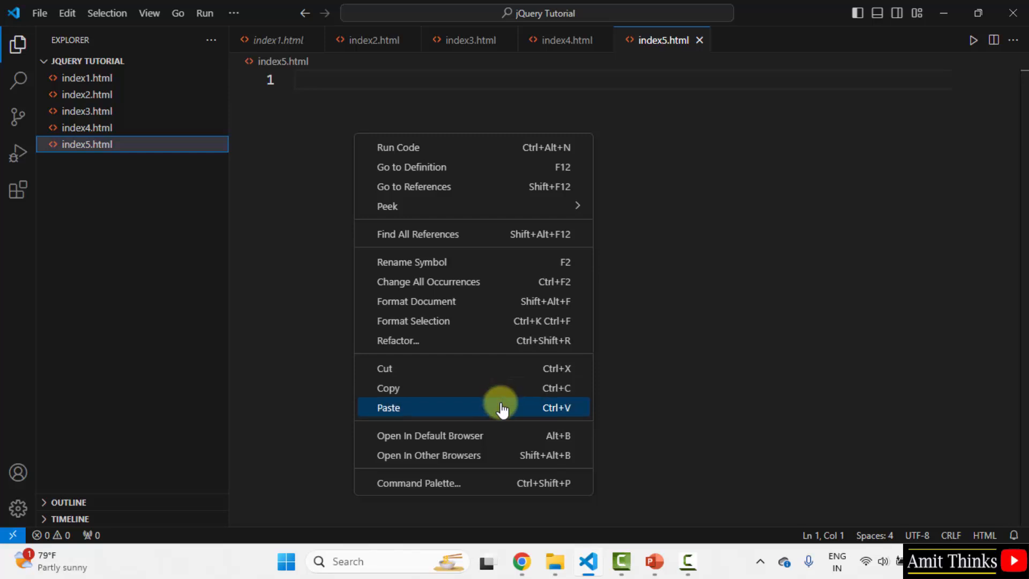
{"action": "left_click", "coordinate": [388, 407]}
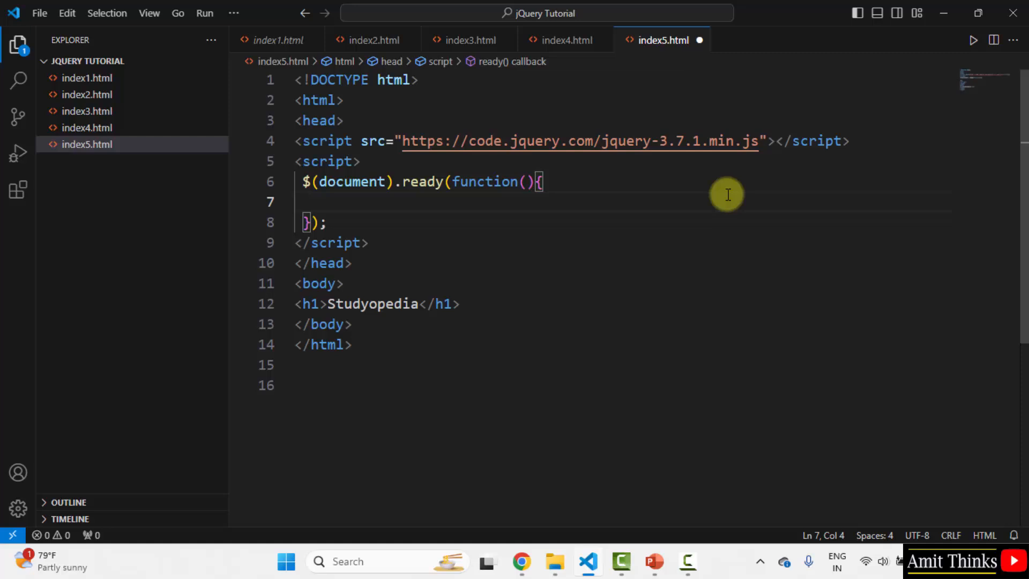
{"action": "left_click", "coordinate": [360, 140]}
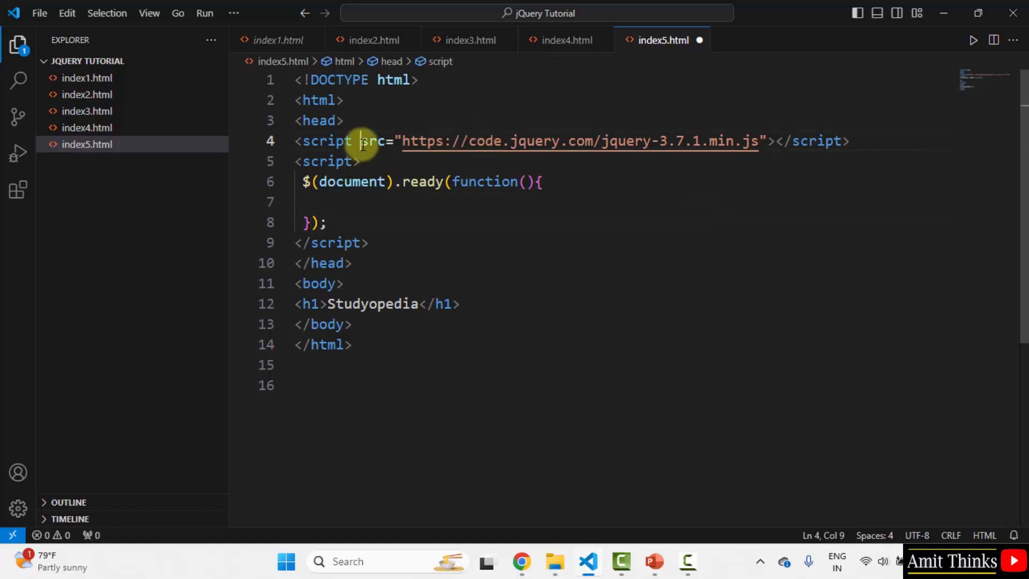
{"action": "double_click", "coordinate": [373, 141]}
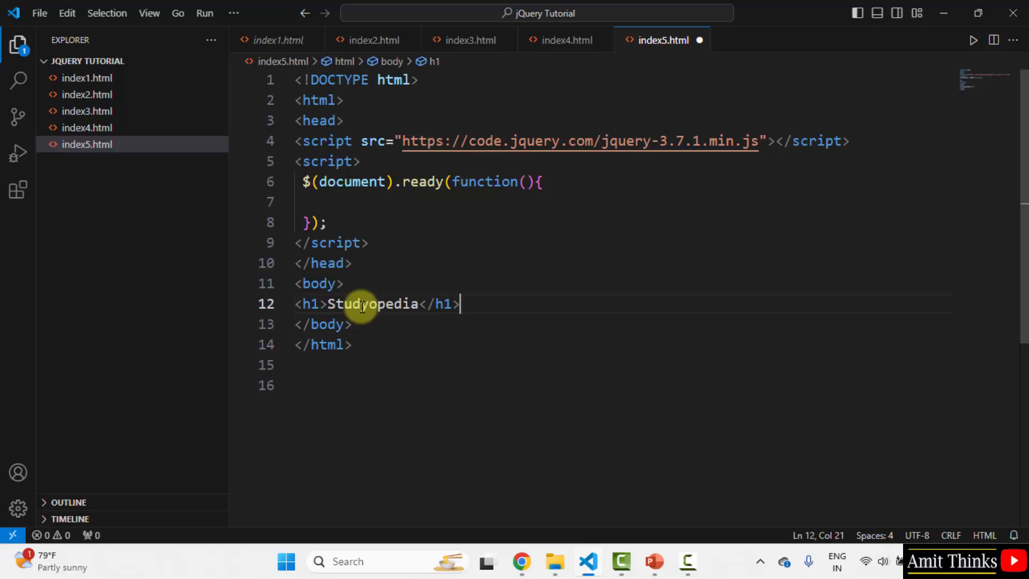
{"action": "mouse_move", "coordinate": [494, 300]}
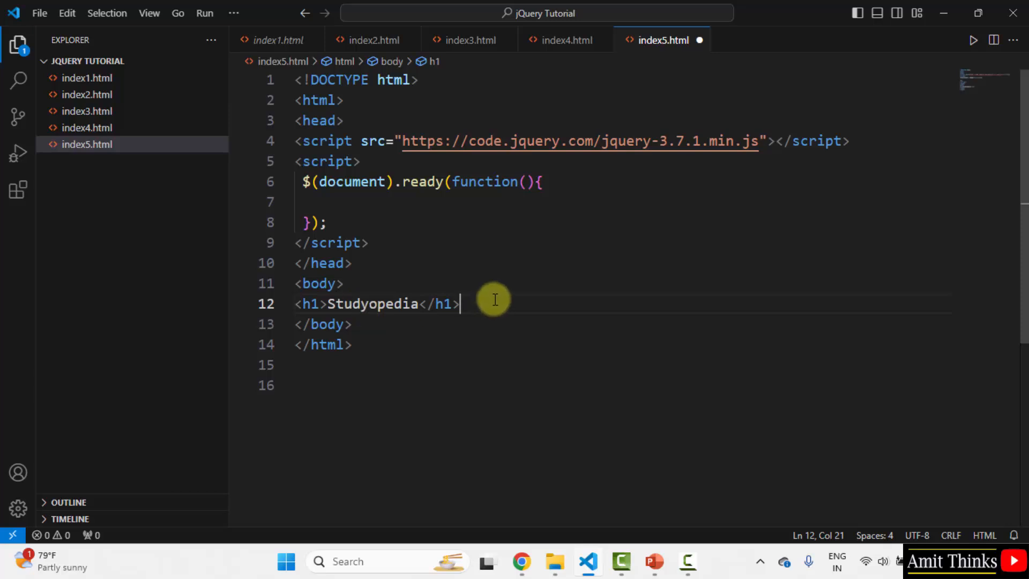
Add <h2>Hide Me</h2> and <p>This is a demo text.</p> below the Studyopedia h1
{"action": "type", "text": "<h2></h2>"}
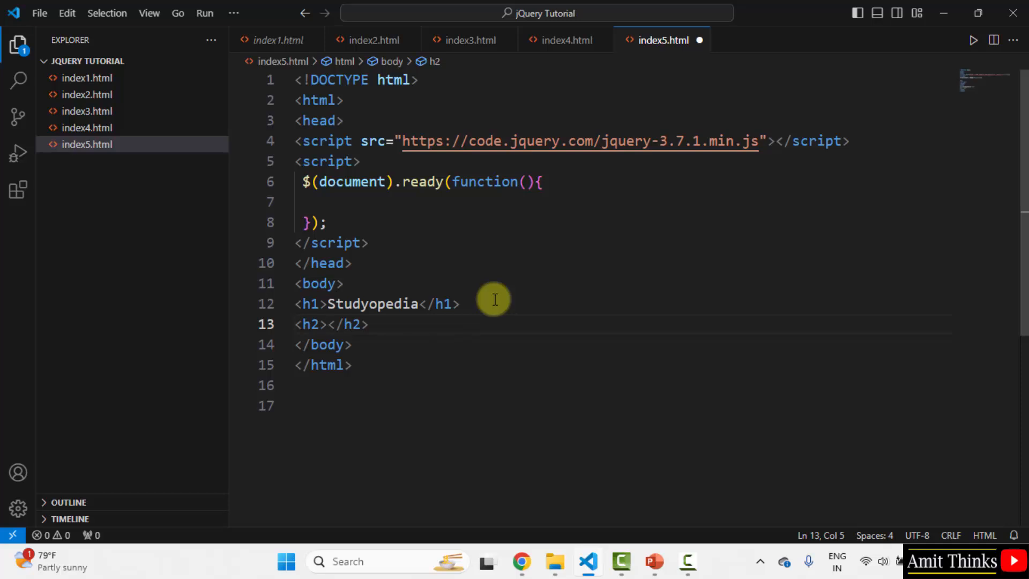
{"action": "type", "text": "Hide Me"}
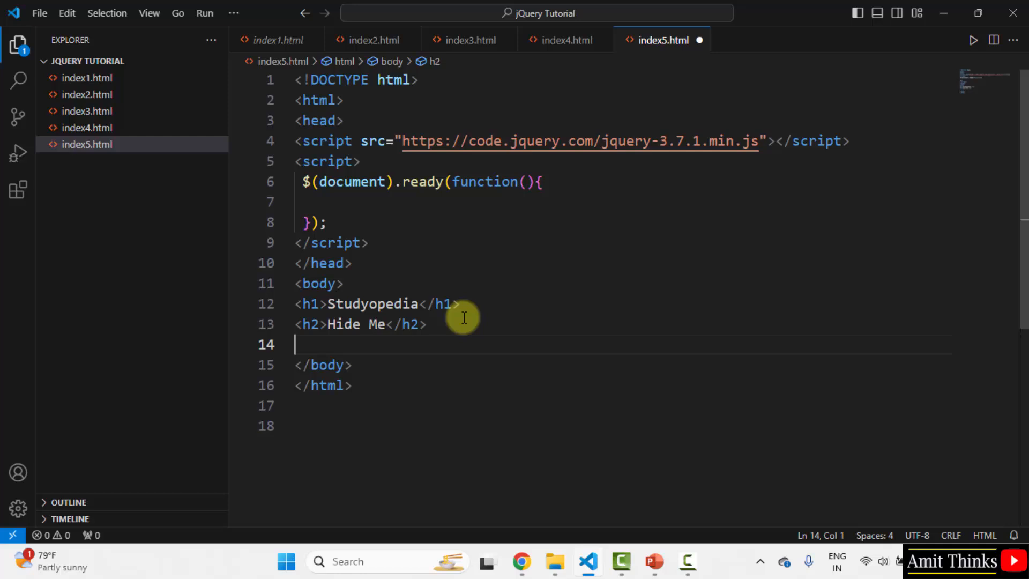
{"action": "type", "text": "<p>This is a de</p>"}
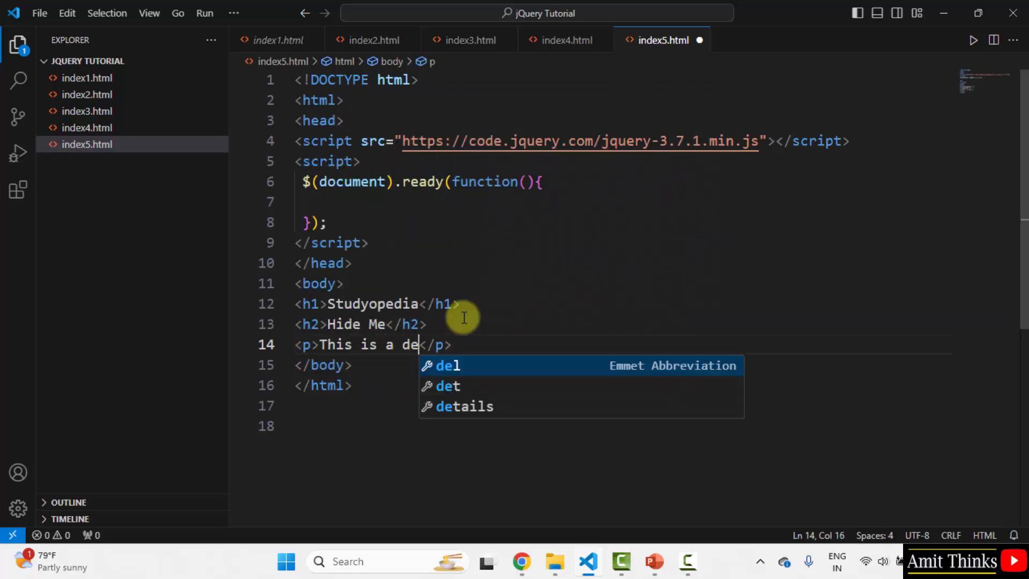
{"action": "type", "text": "mo text."}
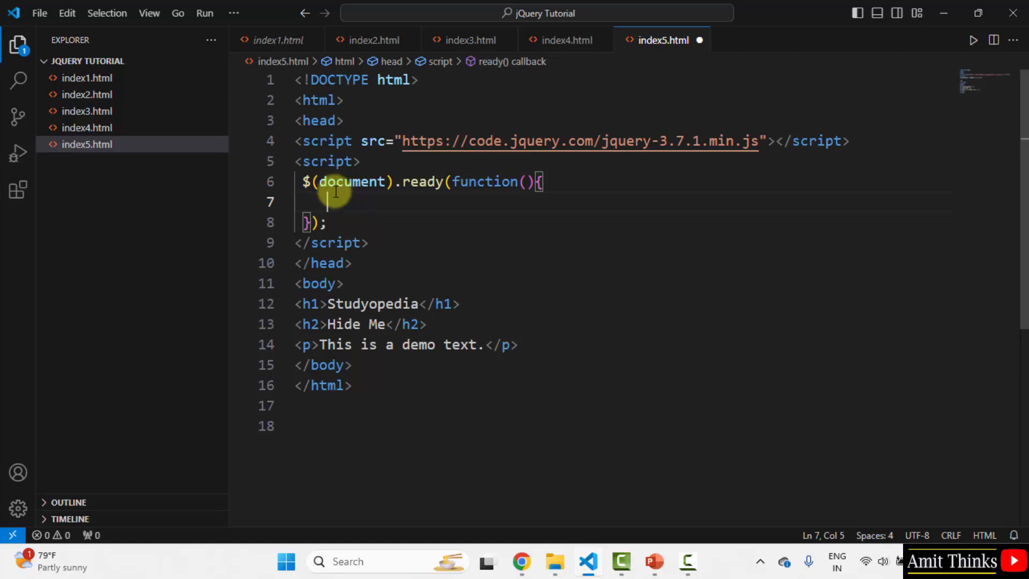
{"action": "left_click_drag", "start_coordinate": [337, 190], "coordinate": [368, 242]}
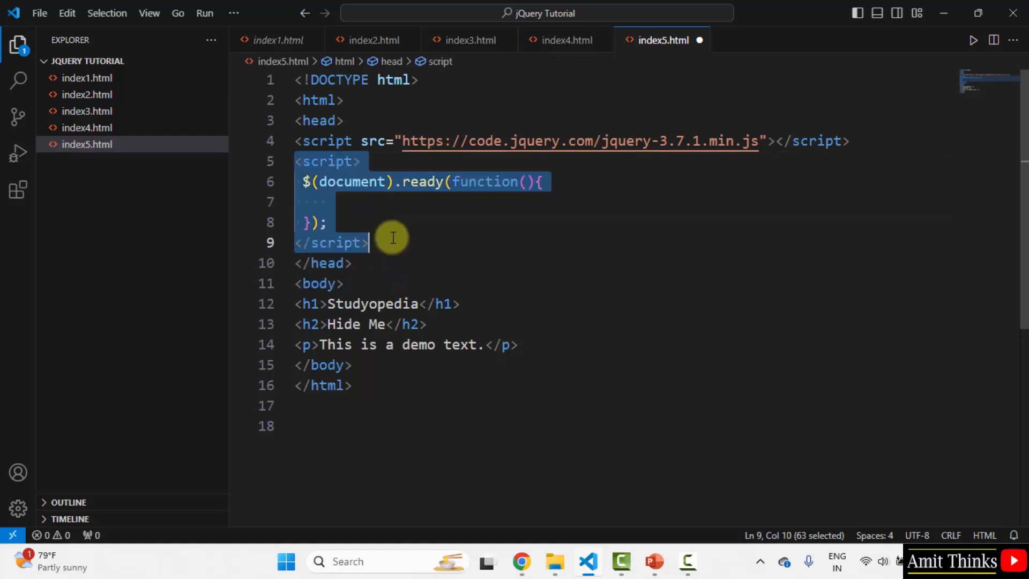
Start an h2 click handler inside ready: $("h2").click(function..
{"action": "left_click", "coordinate": [352, 201]}
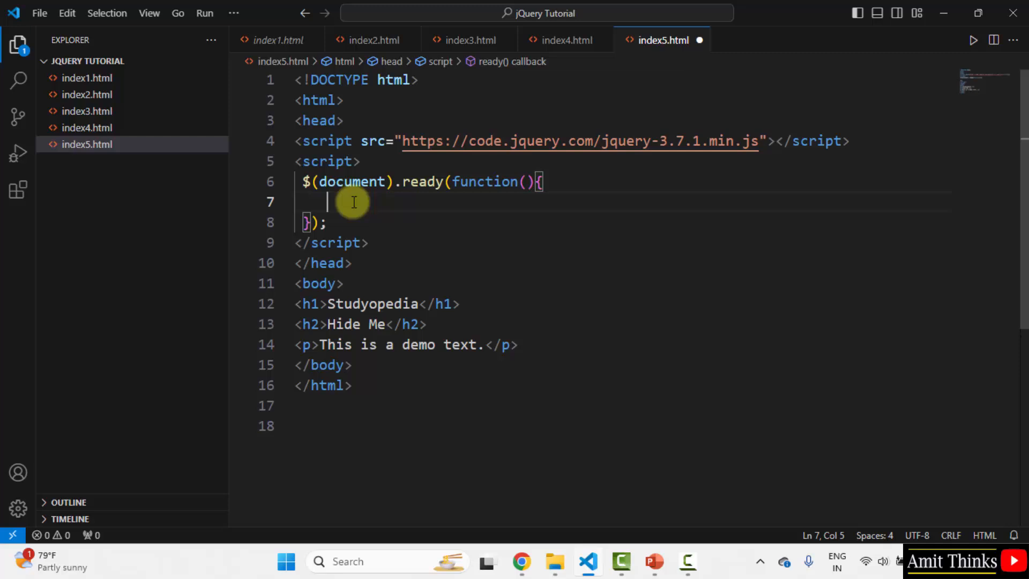
{"action": "type", "text": "$"}
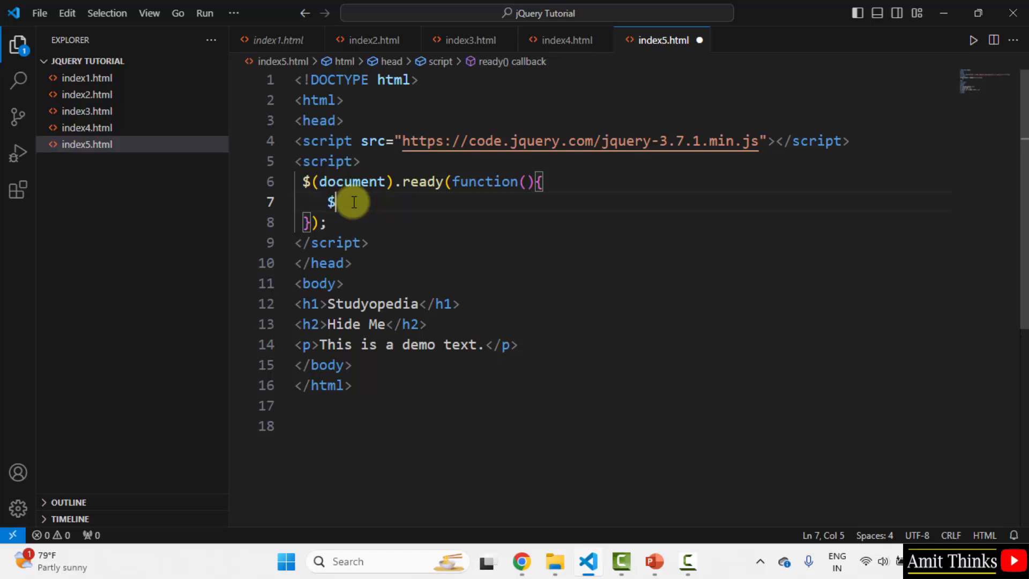
{"action": "type", "text": "("}
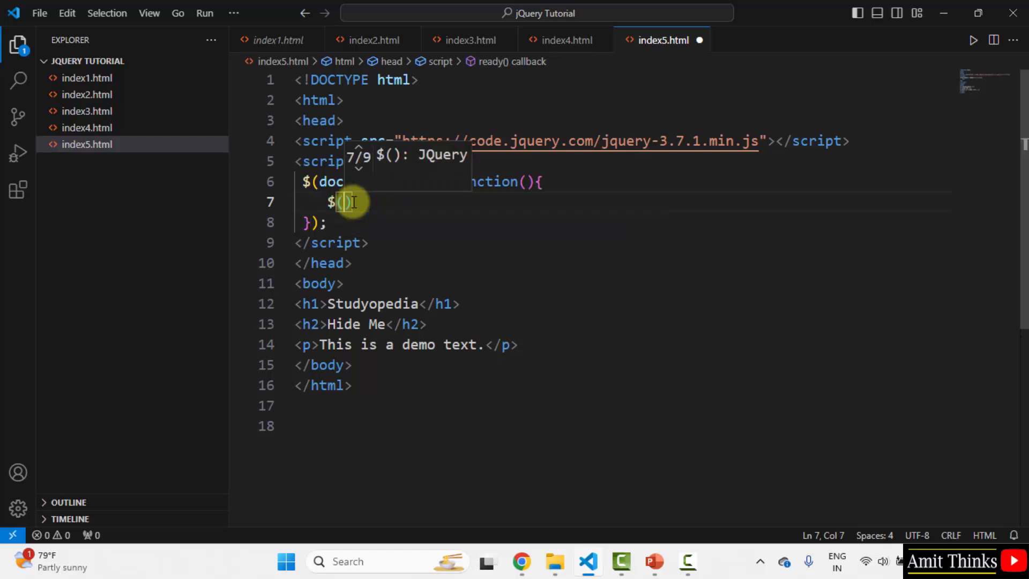
{"action": "type", "text": "\"h2\""}
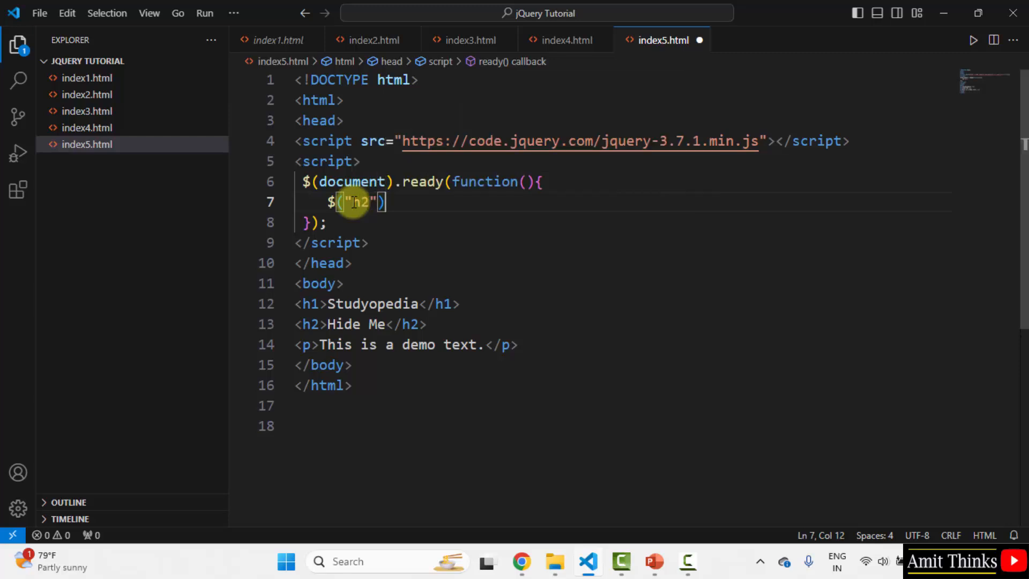
{"action": "type", "text": ".click"}
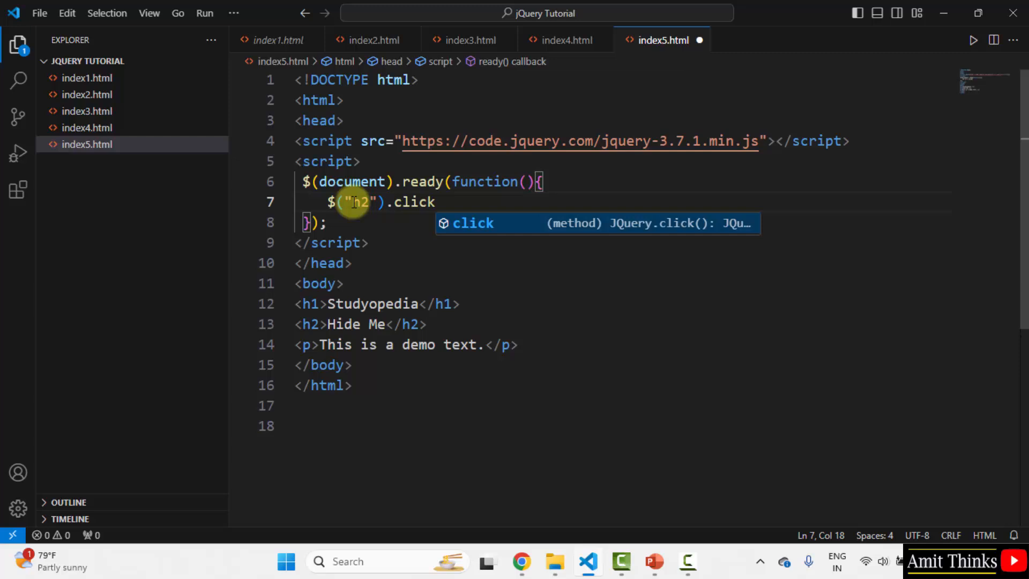
{"action": "type", "text": "(function("}
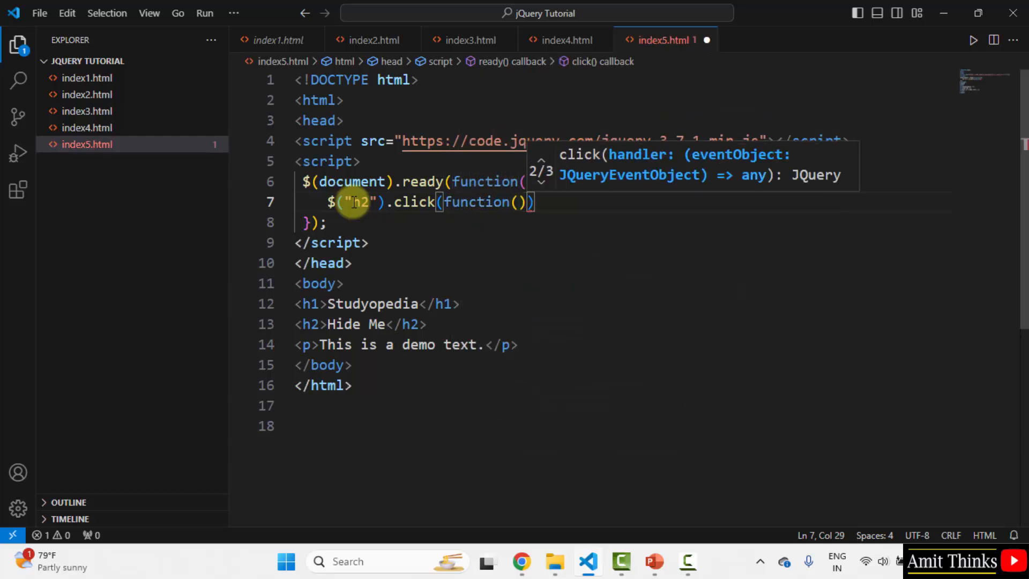
{"action": "key", "text": "Backspace"}
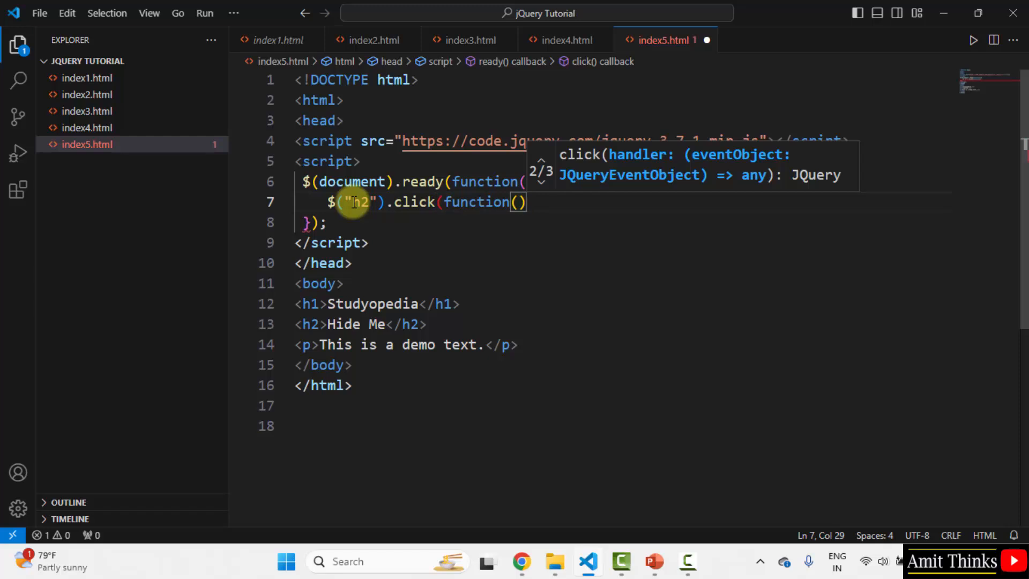
Fill the handler body with $(this).hide() so the clicked h2 is hidden
{"action": "type", "text": "{"}
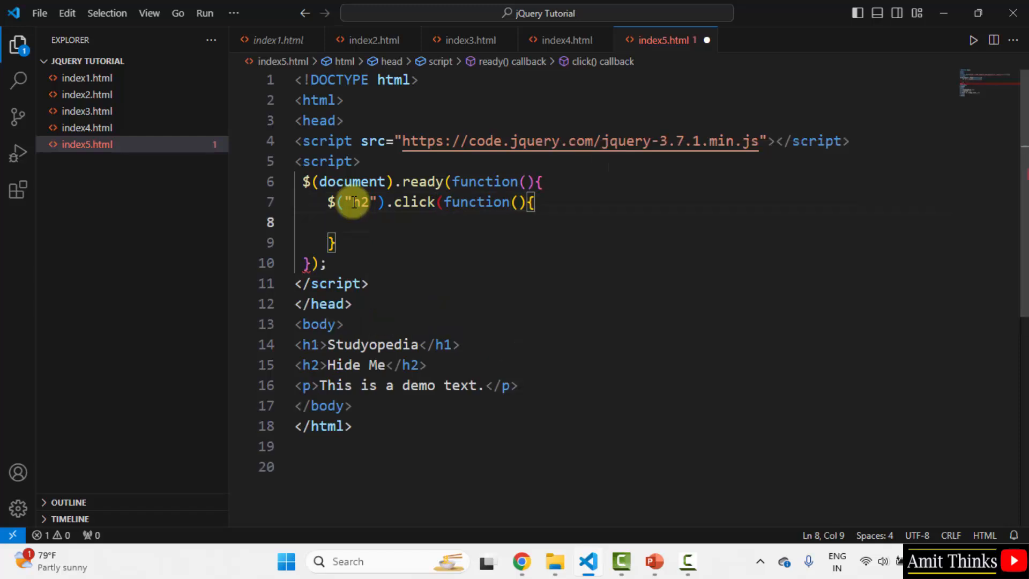
{"action": "type", "text": "$"}
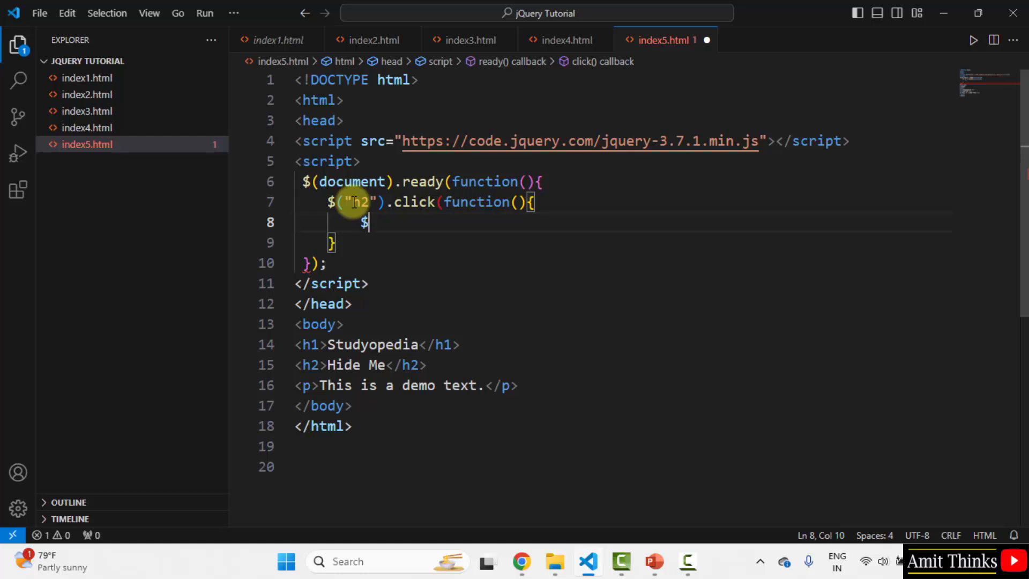
{"action": "type", "text": "(this)"}
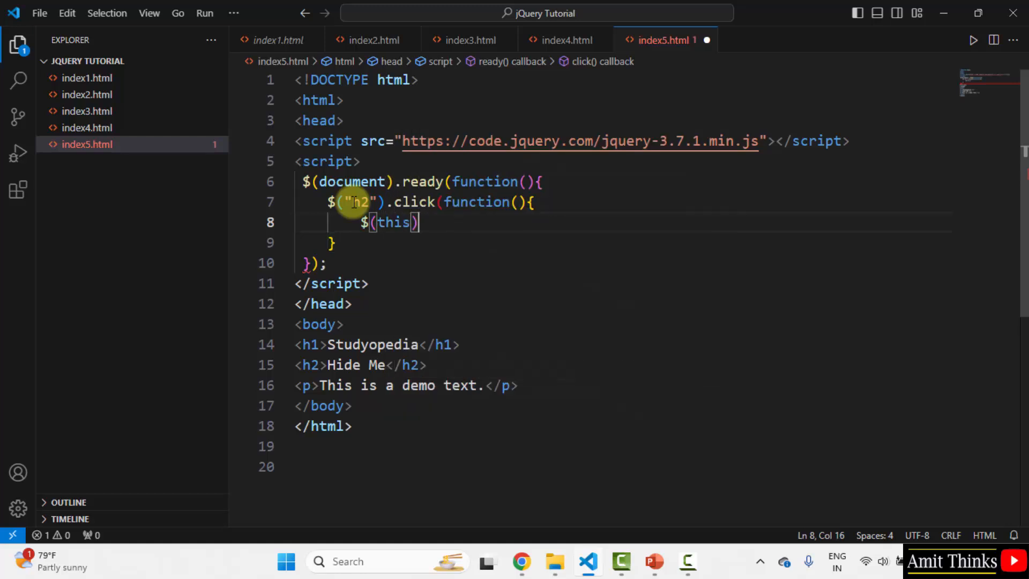
{"action": "type", "text": "."}
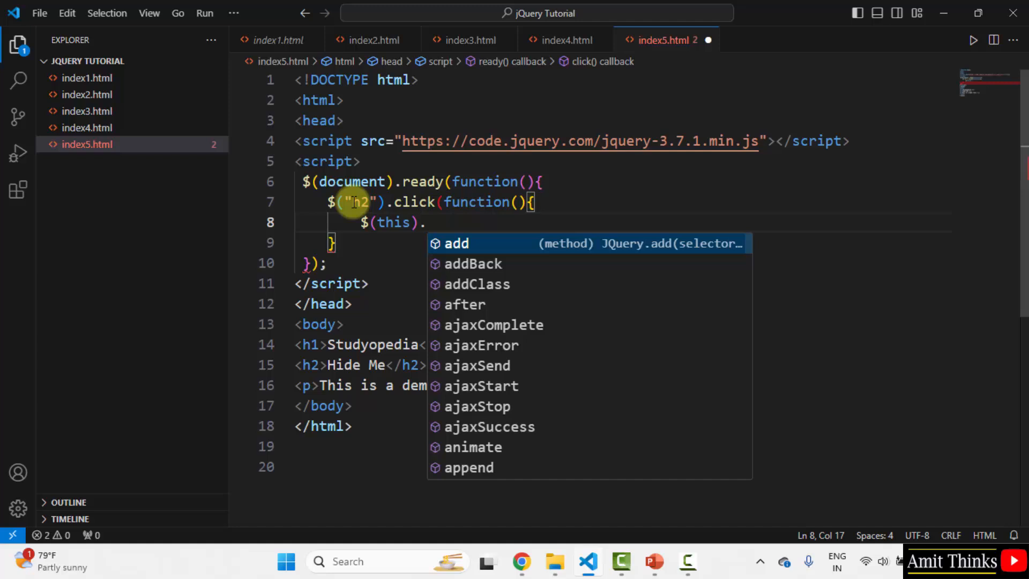
{"action": "type", "text": "hide()"}
{"action": "left_click", "coordinate": [623, 242]}
{"action": "type", "text": ");"}
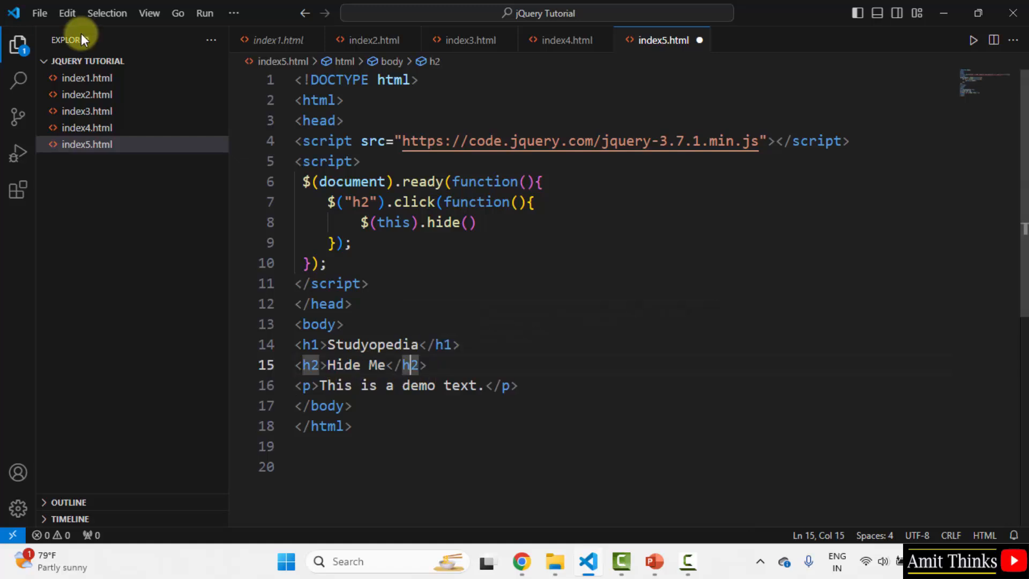
Save index5.html with File > Save All
{"action": "left_click", "coordinate": [39, 13]}
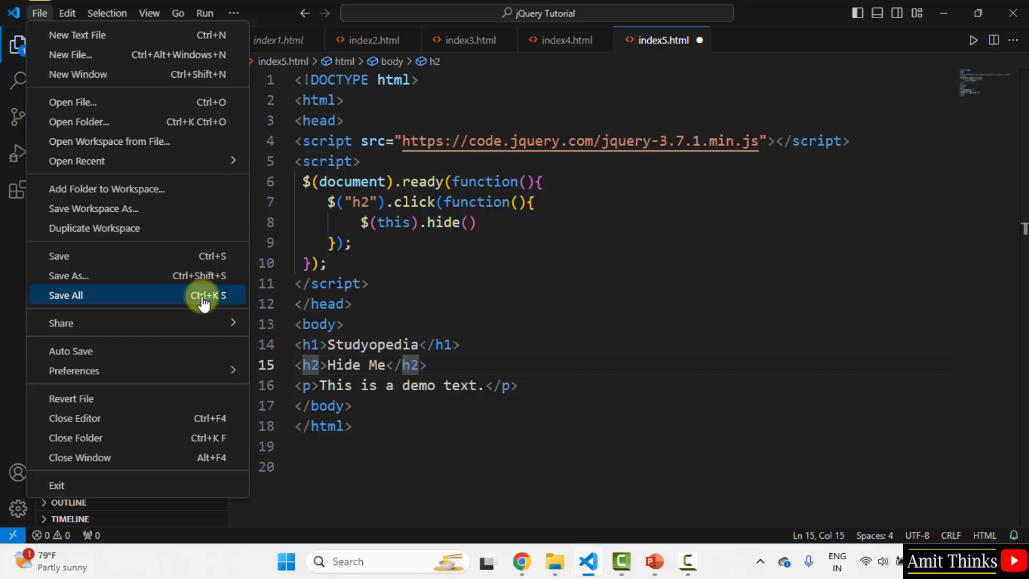
{"action": "right_click", "coordinate": [381, 80]}
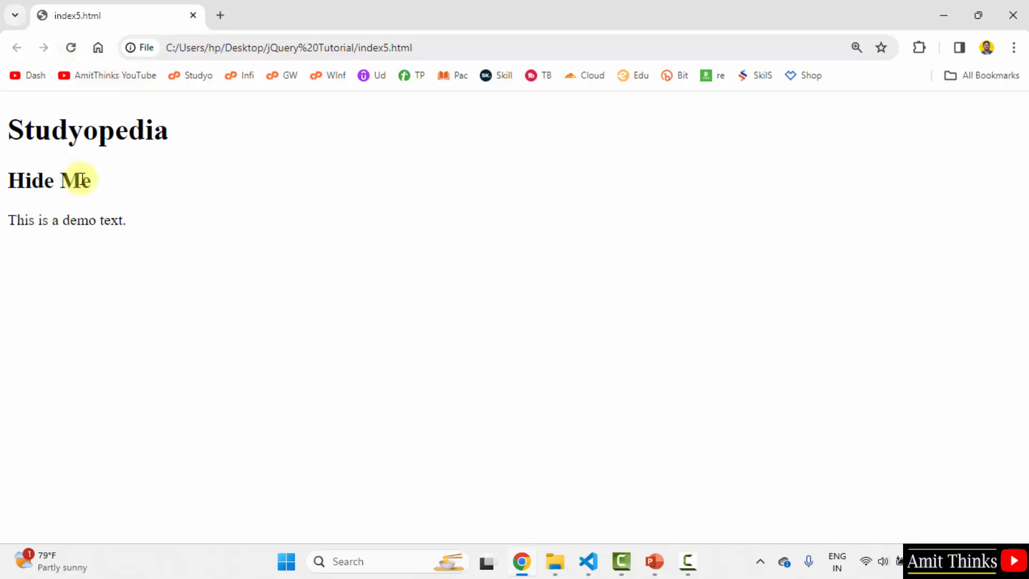
Click the Hide Me heading in Chrome to confirm it disappears, then return to the hide code
{"action": "left_click", "coordinate": [71, 180]}
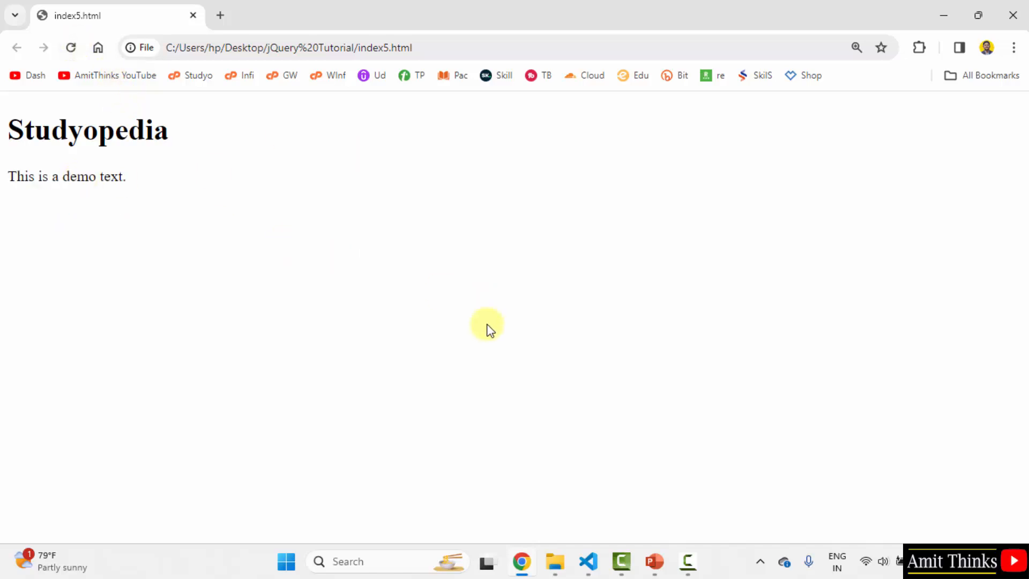
{"action": "left_click", "coordinate": [586, 560]}
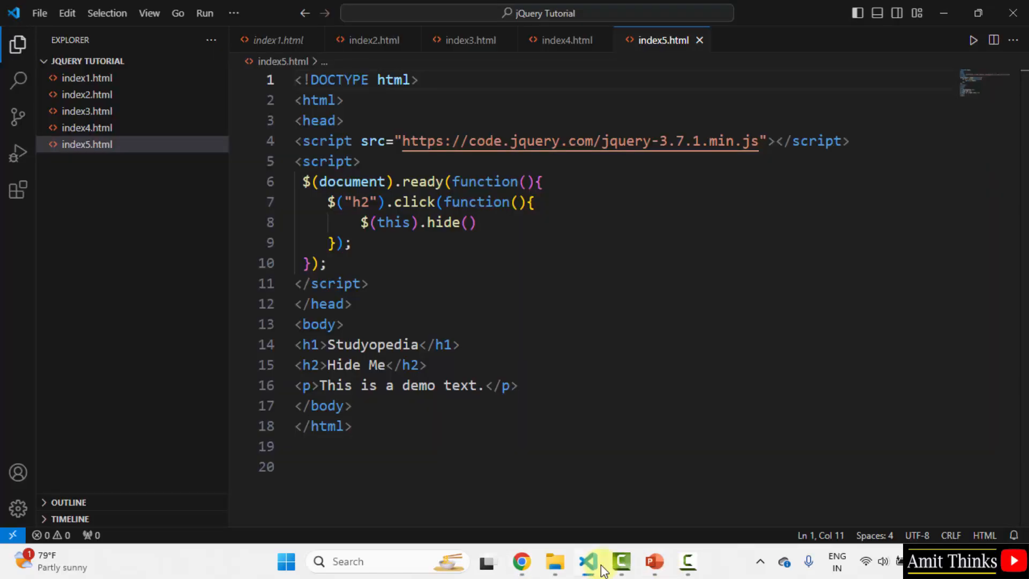
{"action": "double_click", "coordinate": [444, 223]}
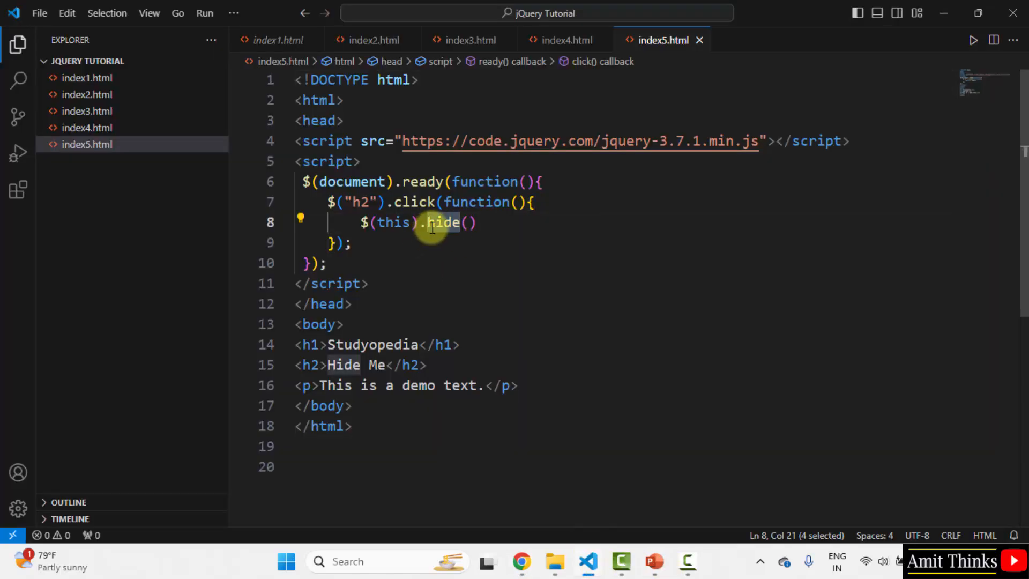